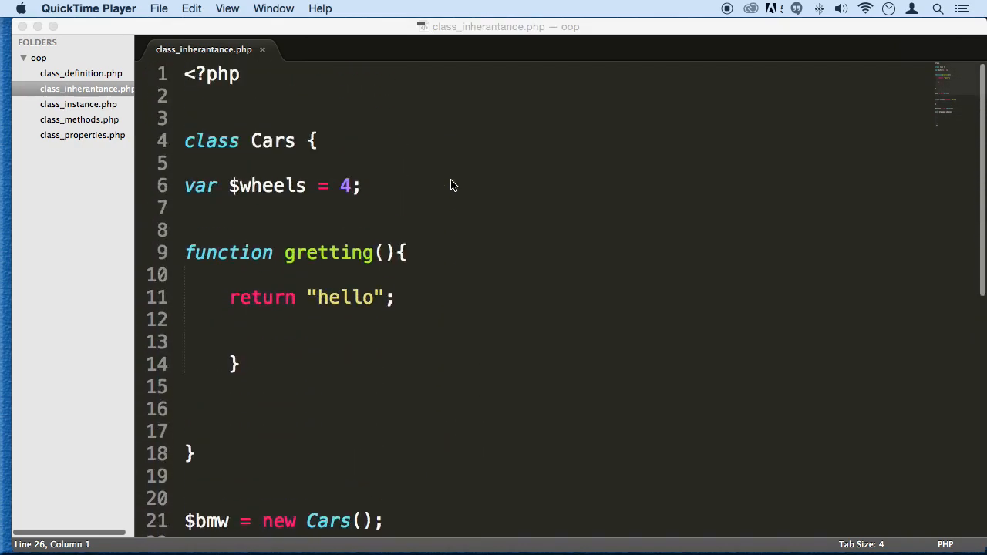
pyautogui.moveTo(443, 188)
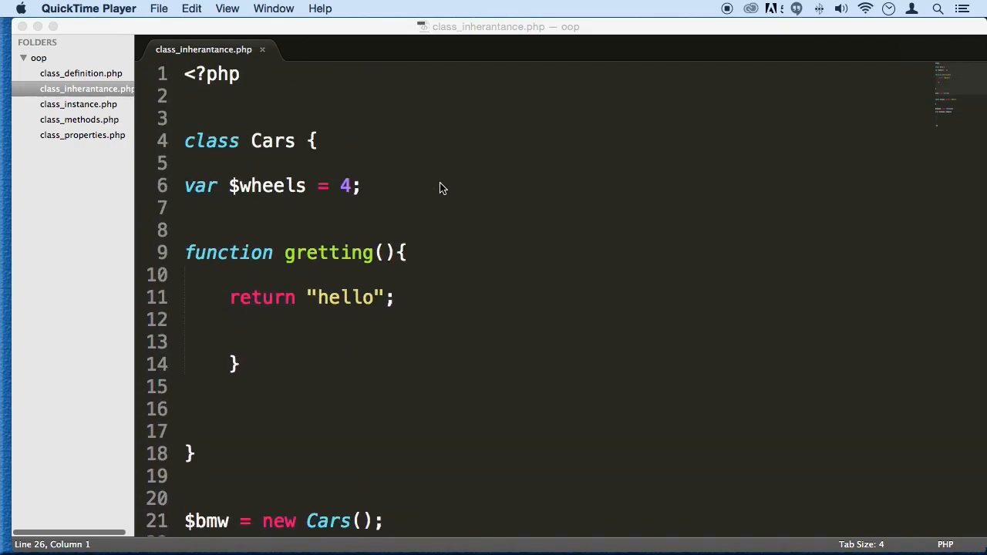
pyautogui.moveTo(521, 284)
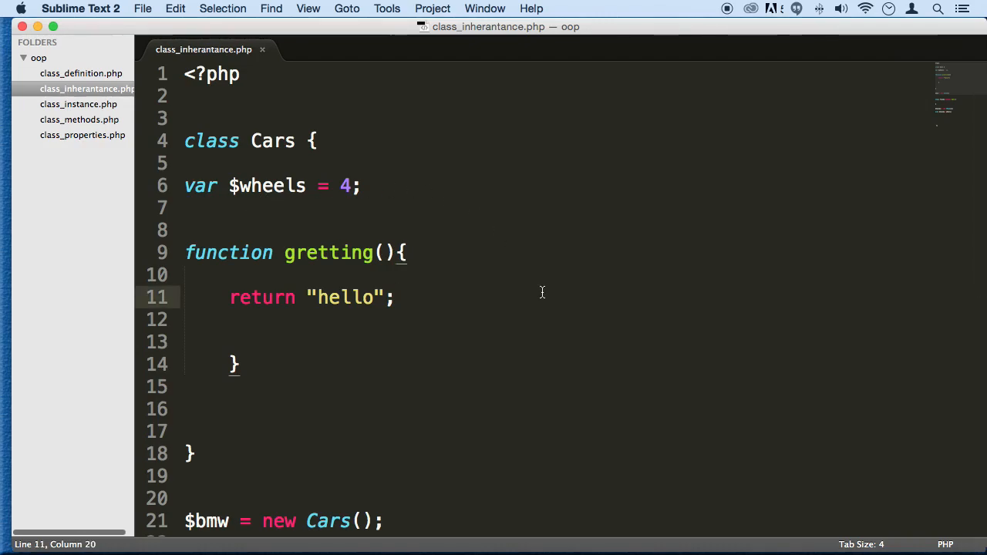
# Step: Switch to class_properties.php from the sidebar Folders list
pyautogui.scroll(-3)
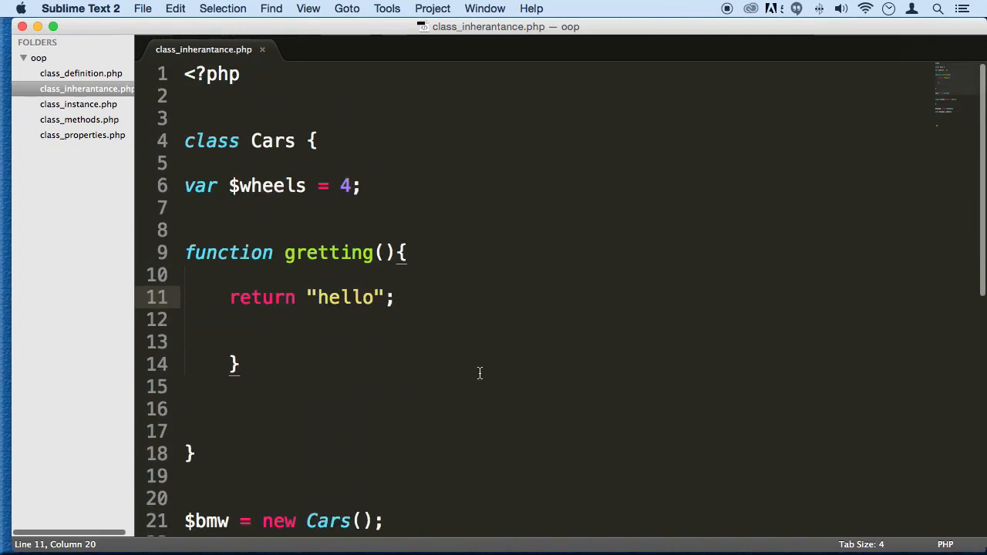
pyautogui.click(83, 136)
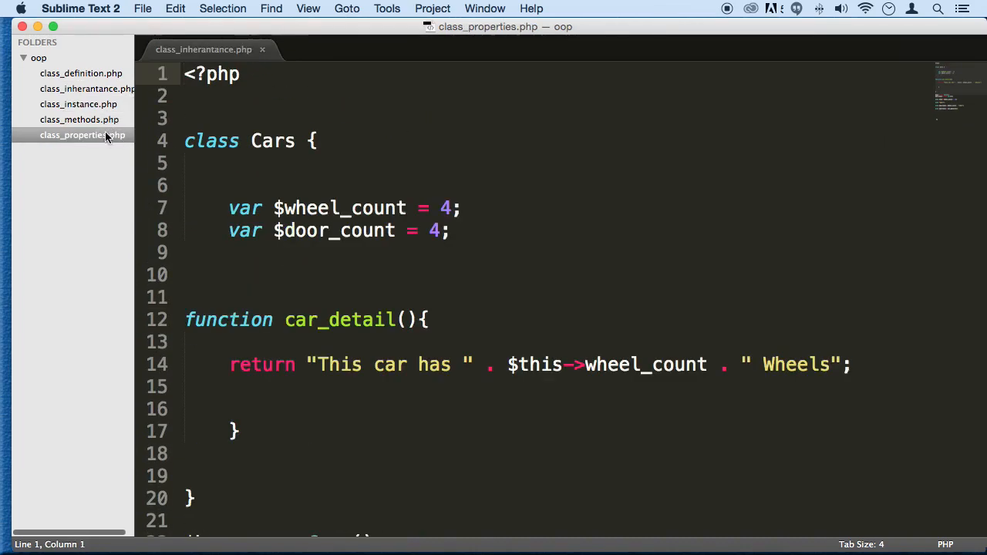
# Step: Save the Cars class code as a new file named class_access.php
pyautogui.click(87, 88)
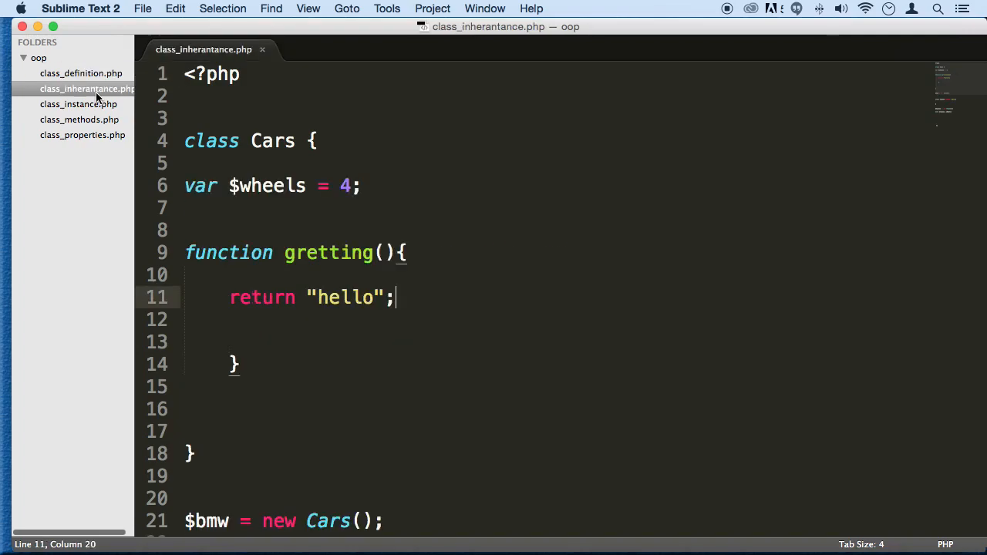
pyautogui.click(83, 135)
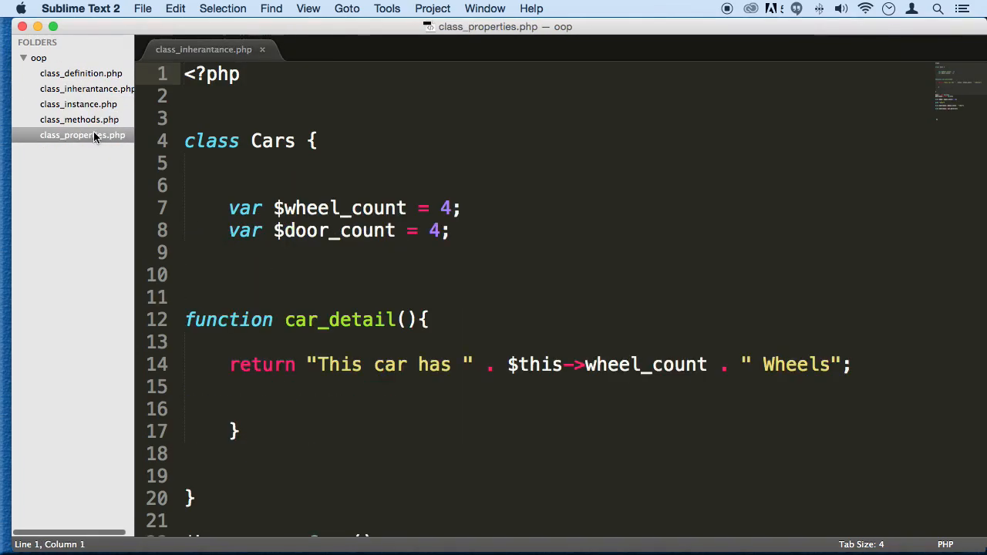
pyautogui.scroll(-3)
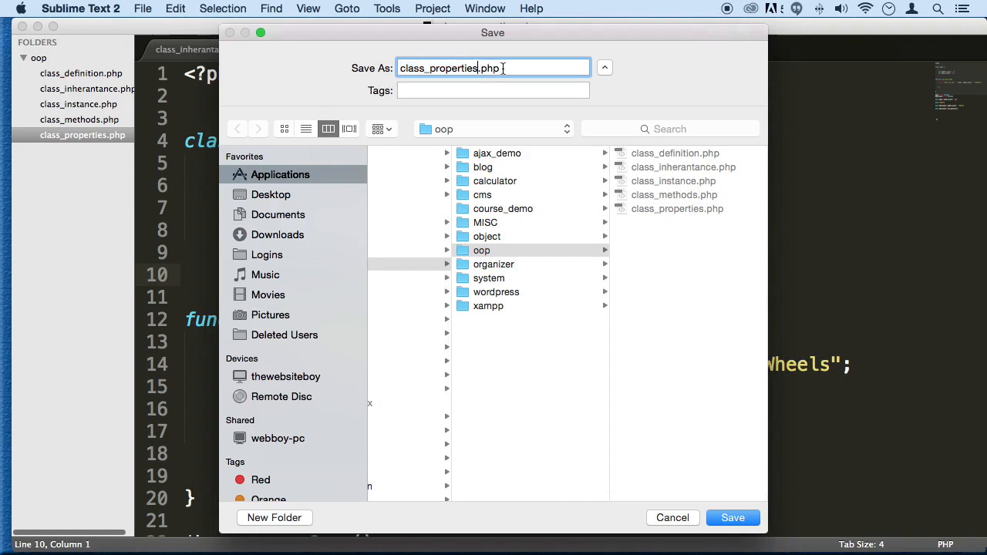
pyautogui.press('backspace')
pyautogui.write('acc')
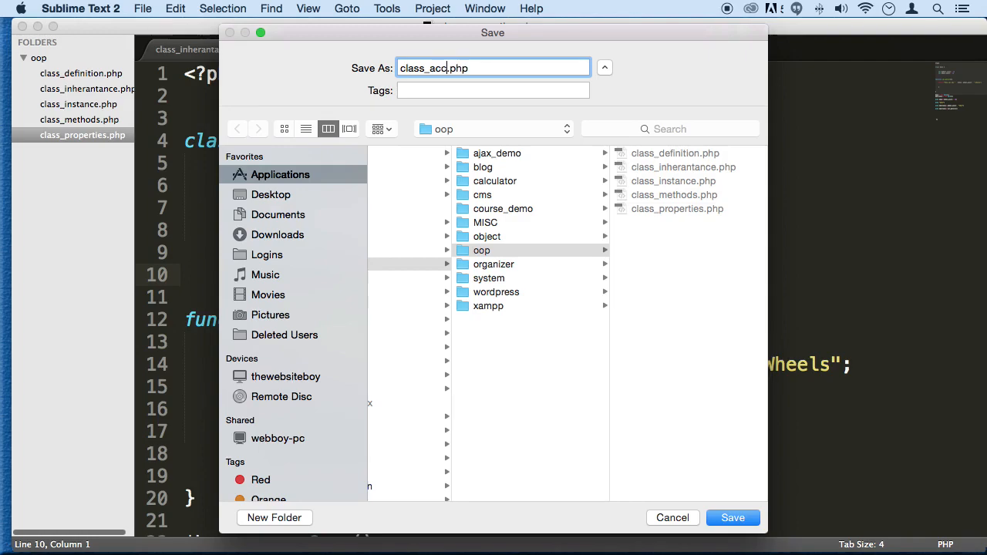
pyautogui.click(731, 518)
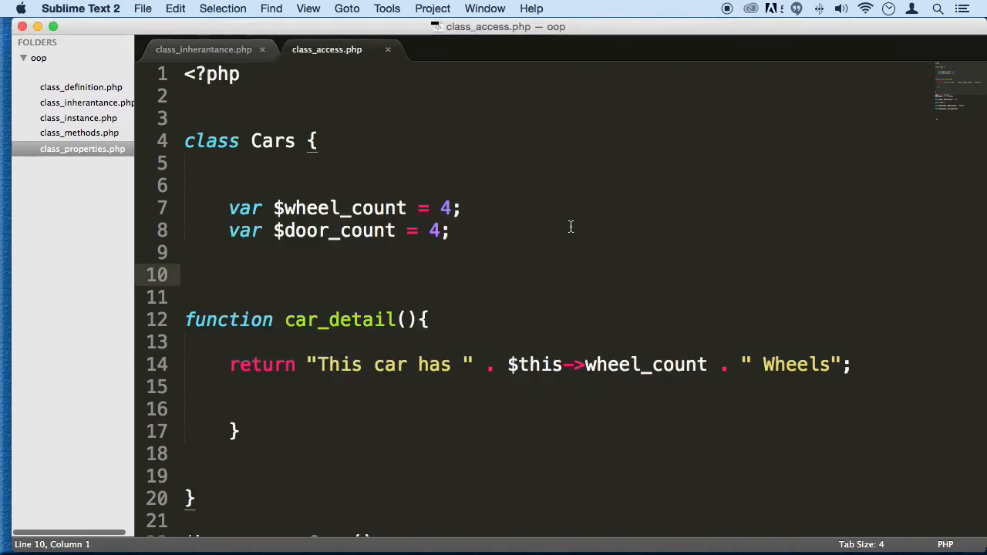
# Step: Remove car_detail's return line and the var keyword before $wheel_count
pyautogui.scroll(-3)
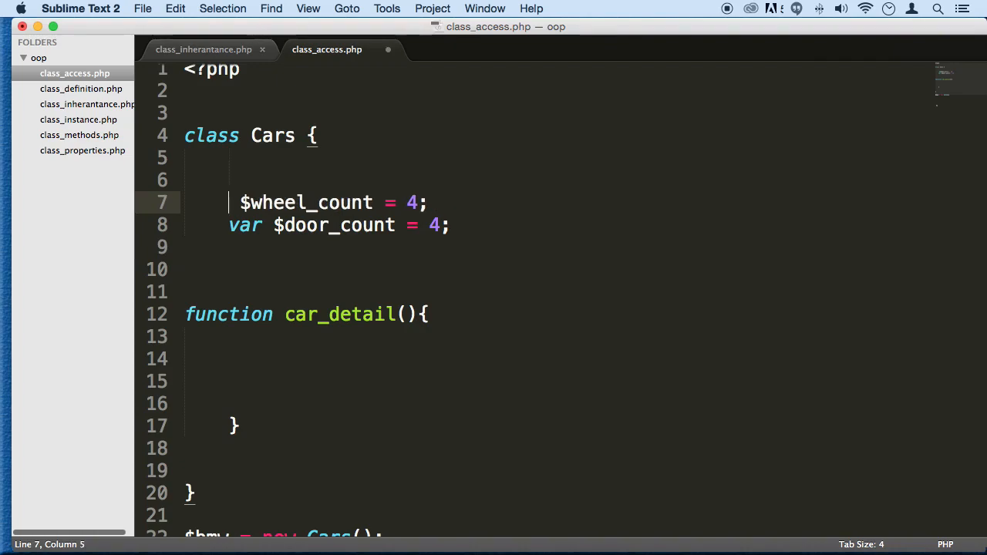
# Step: Declare $wheel_count public, $door_count Private, and add a duplicated Protected $door_count = 4 line
pyautogui.write('public')
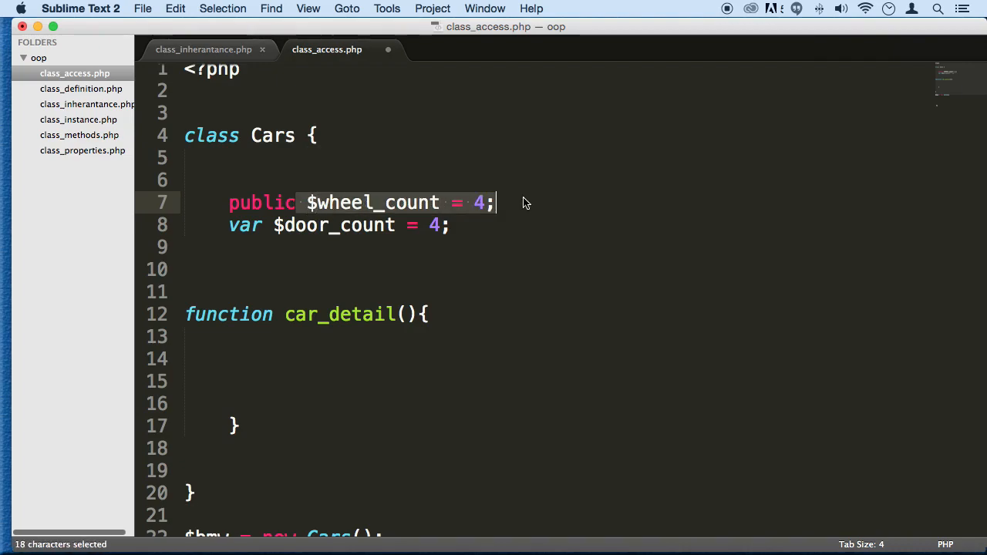
pyautogui.moveTo(587, 200)
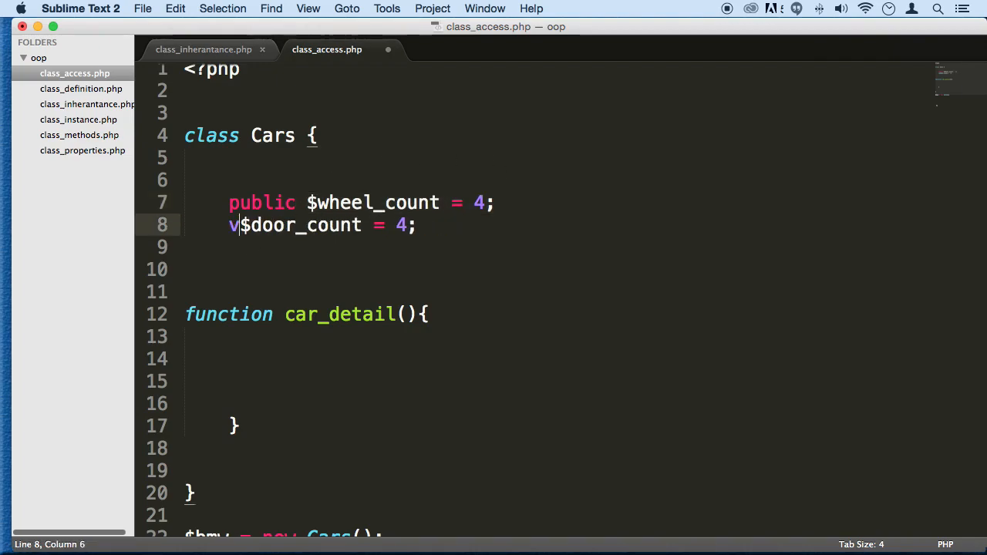
pyautogui.write('ro')
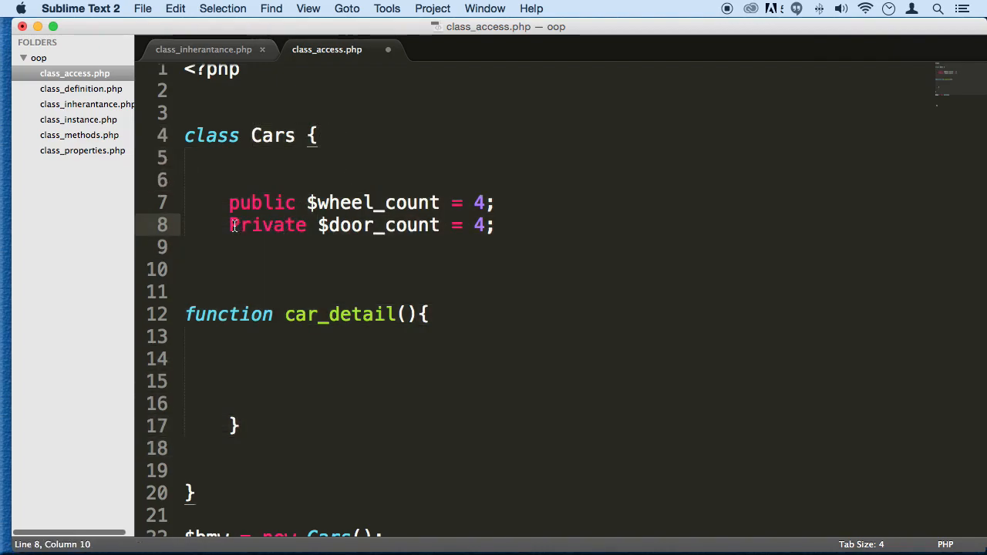
pyautogui.doubleClick(267, 225)
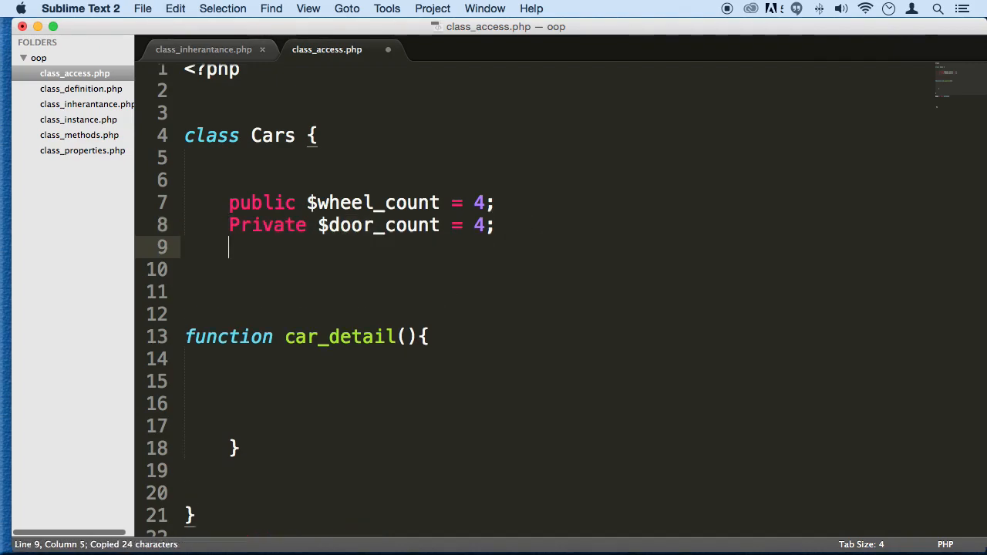
pyautogui.write('Priv $door_count = 4;')
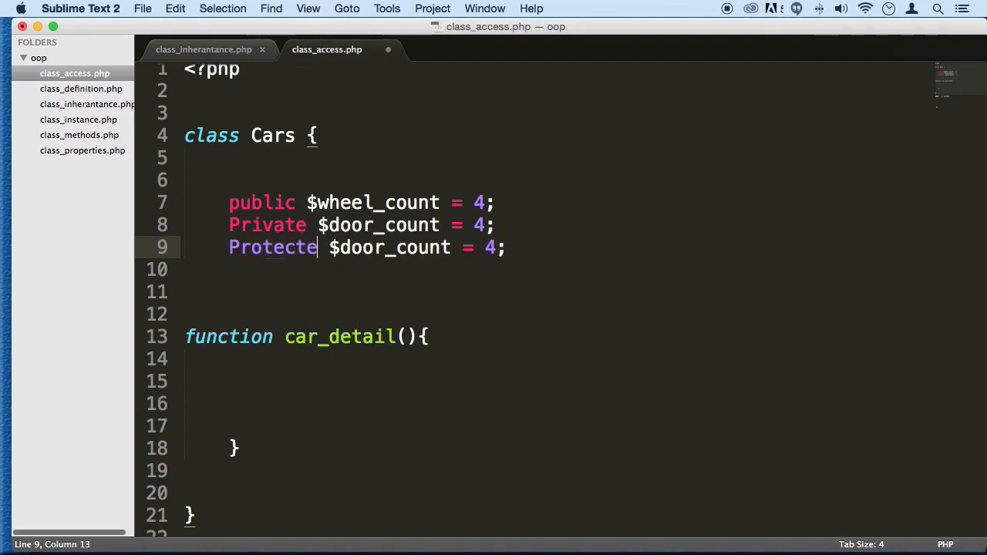
pyautogui.press('backspace')
pyautogui.write('d')
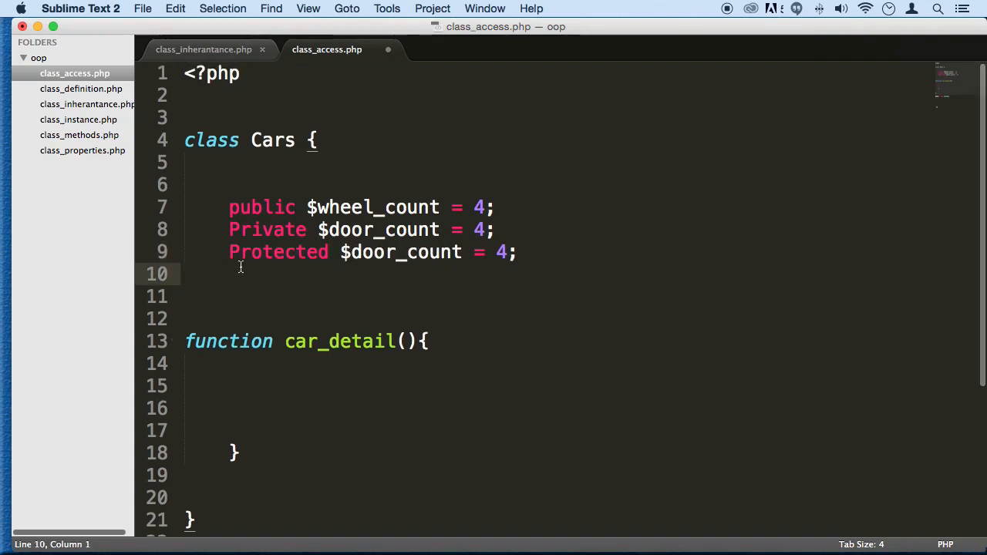
pyautogui.moveTo(237, 223)
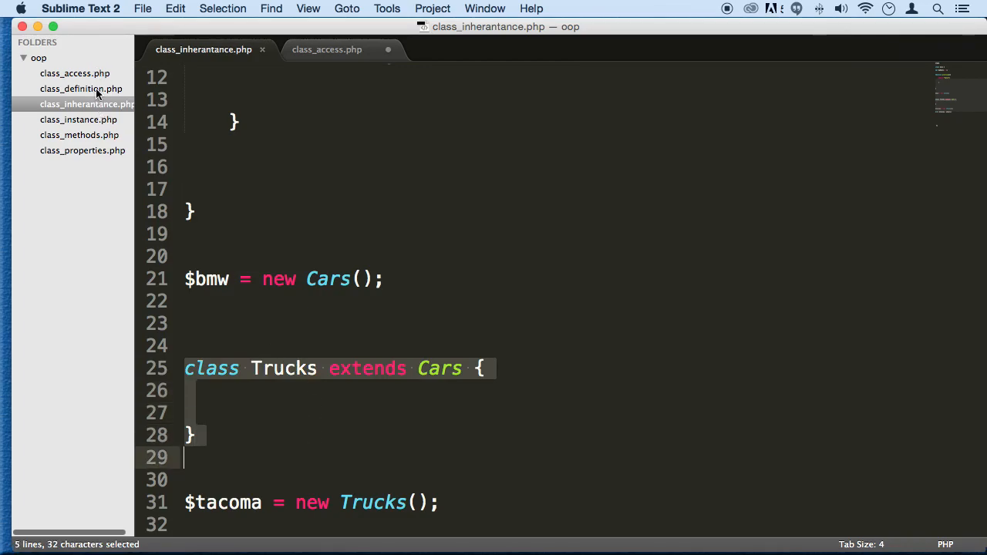
# Step: Rename the Protected property to $set_count with value 2 and save the file
pyautogui.click(327, 49)
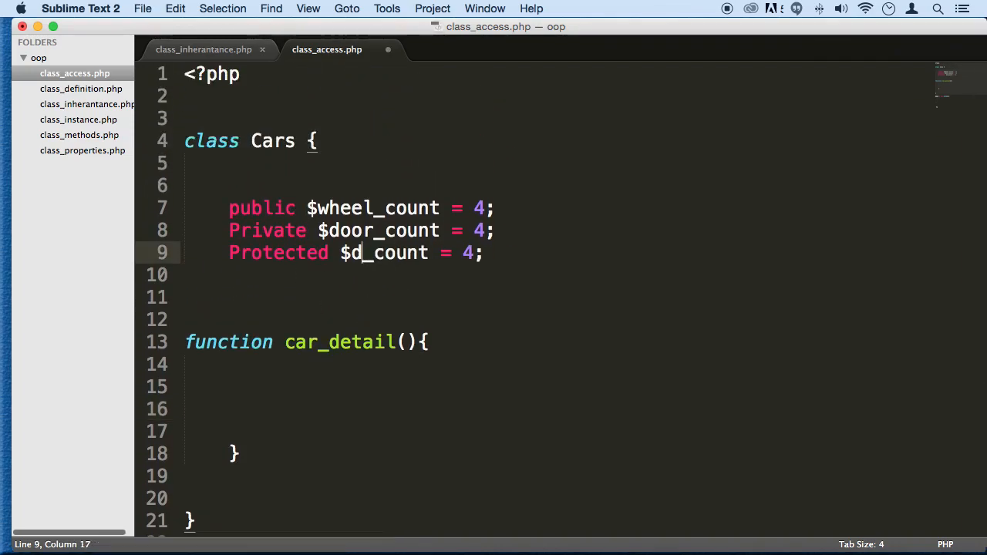
pyautogui.press('Backspace')
pyautogui.write('set')
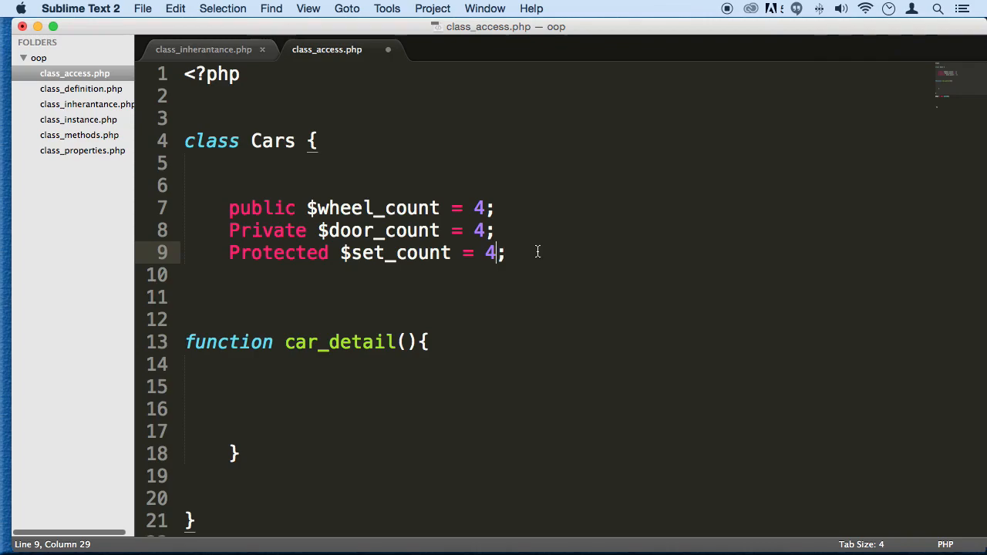
pyautogui.write('2')
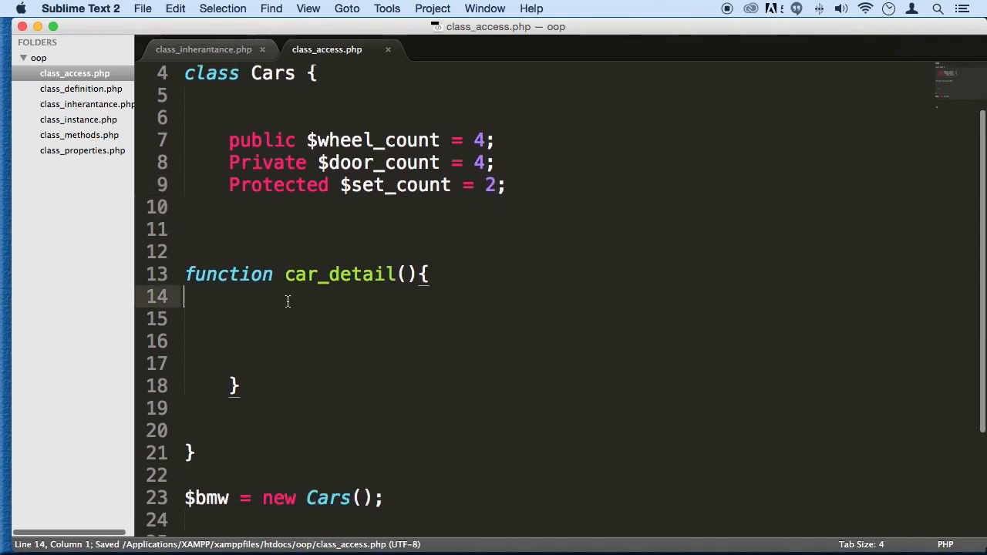
# Step: Write echo $this->wheel_count and echo $this->door_count lines inside car_detail
pyautogui.write('echo')
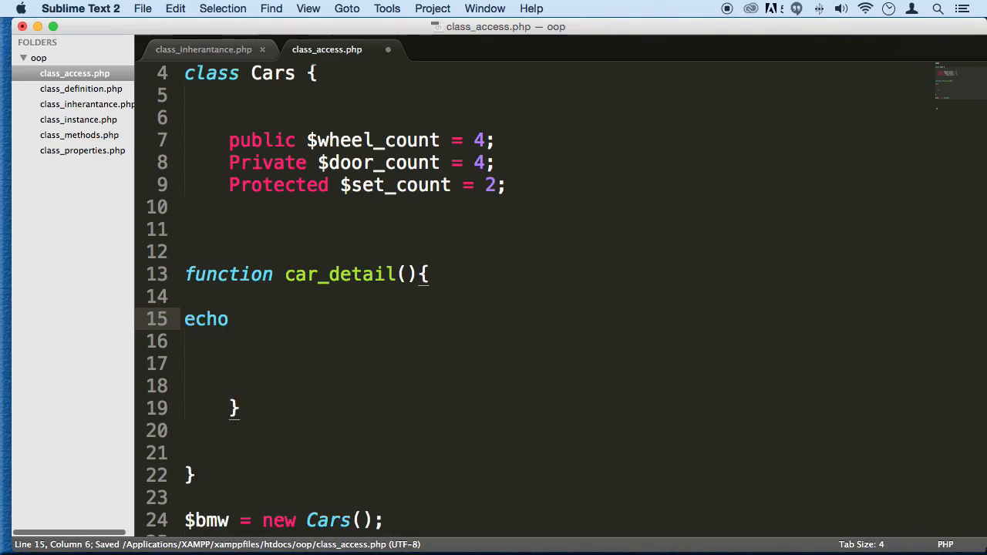
pyautogui.write('$thi')
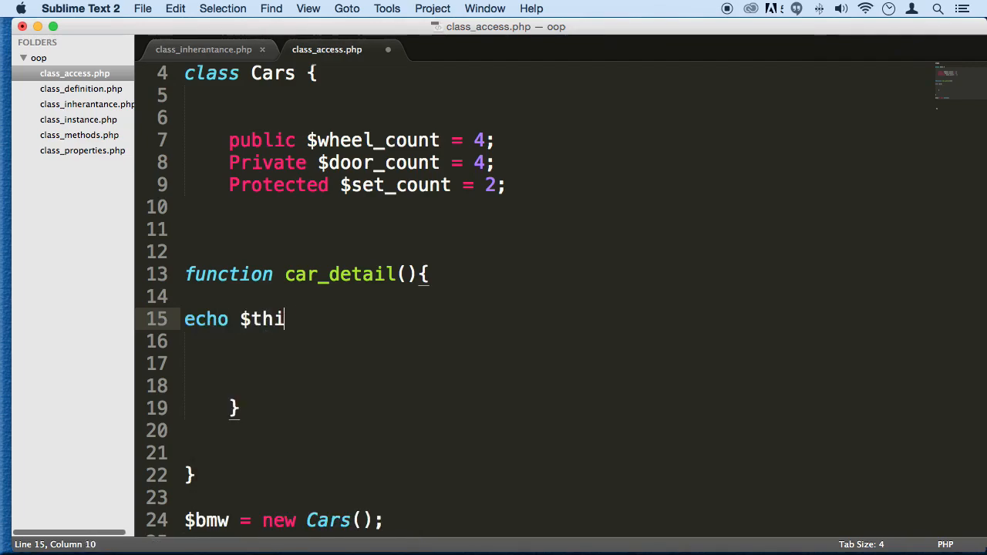
pyautogui.write('s->')
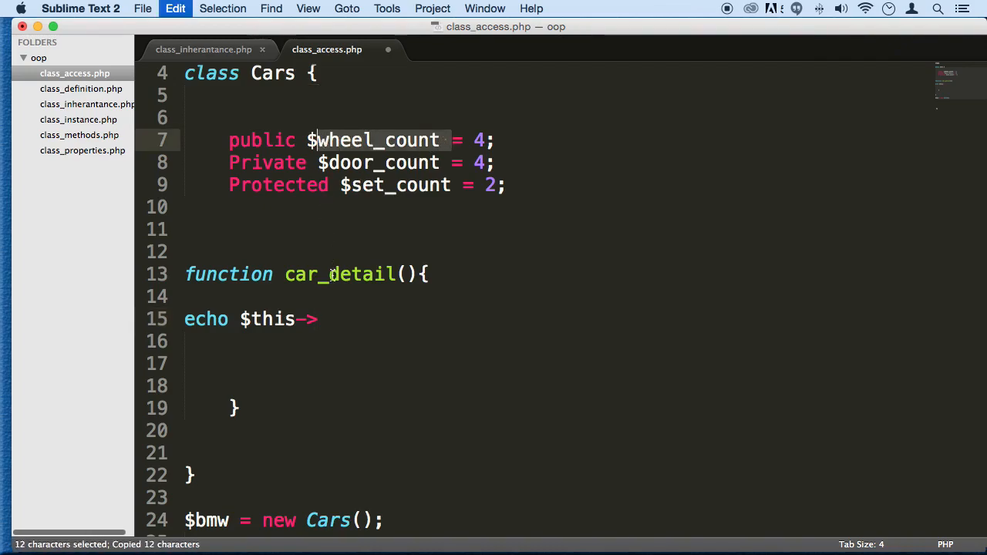
pyautogui.write('wheel_count;')
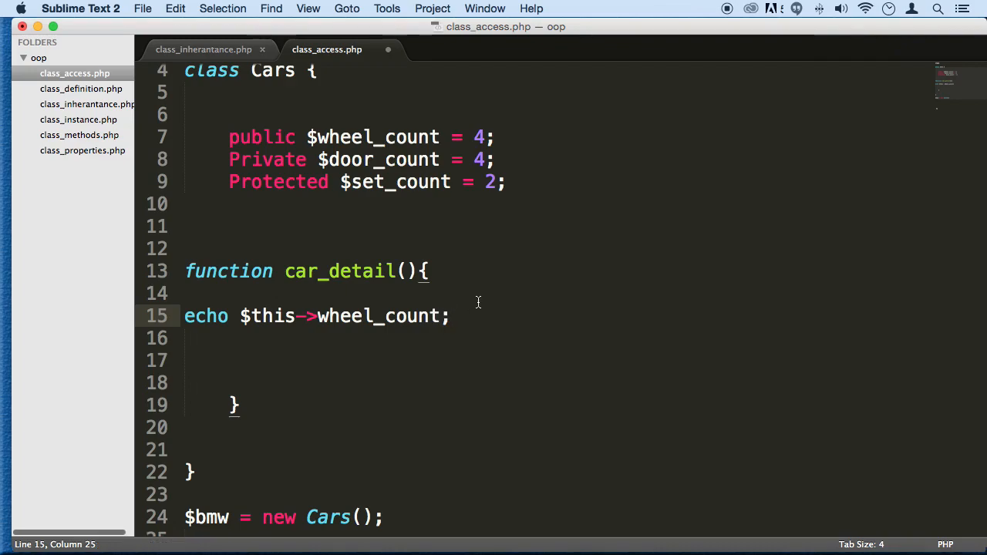
pyautogui.moveTo(285, 314); pyautogui.dragTo(450, 315)
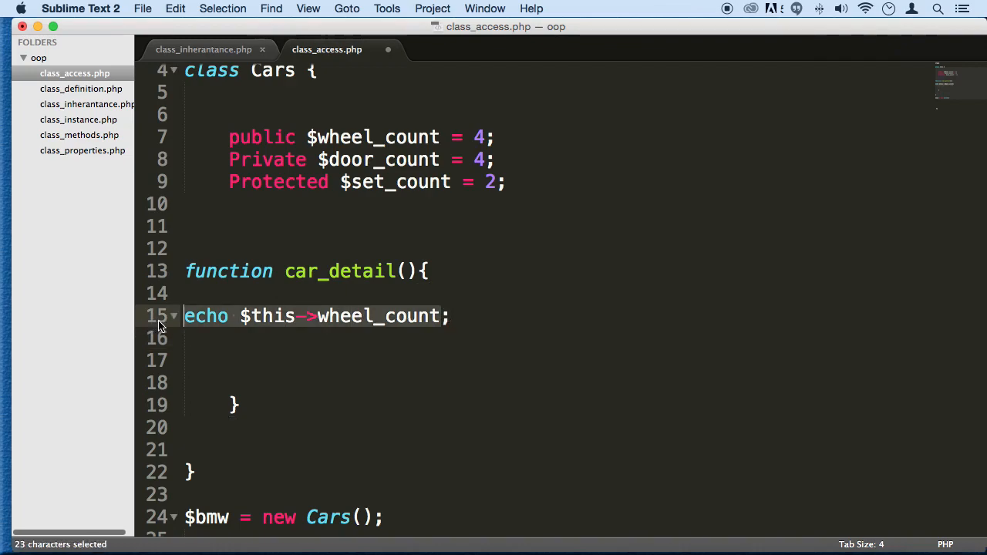
pyautogui.press('cmd+v')
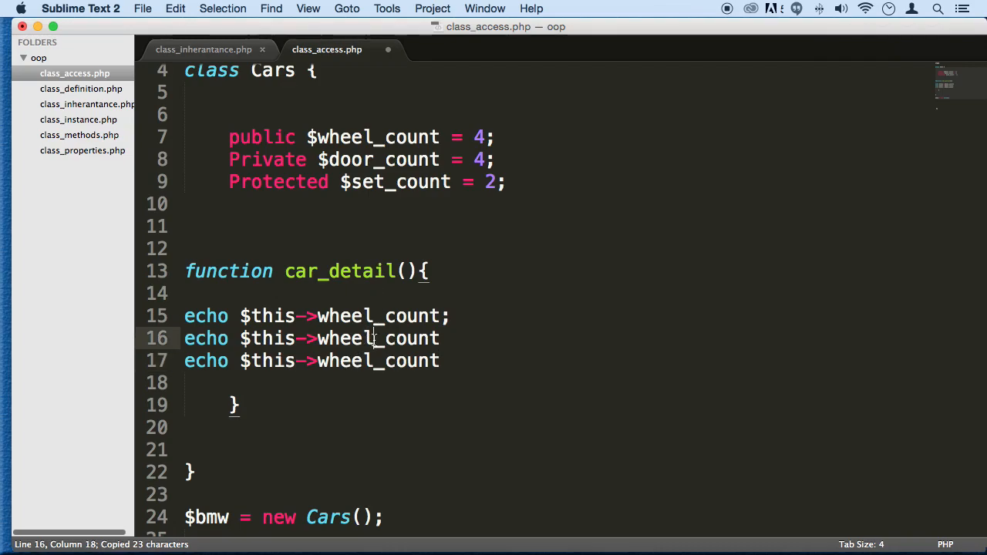
pyautogui.write('door')
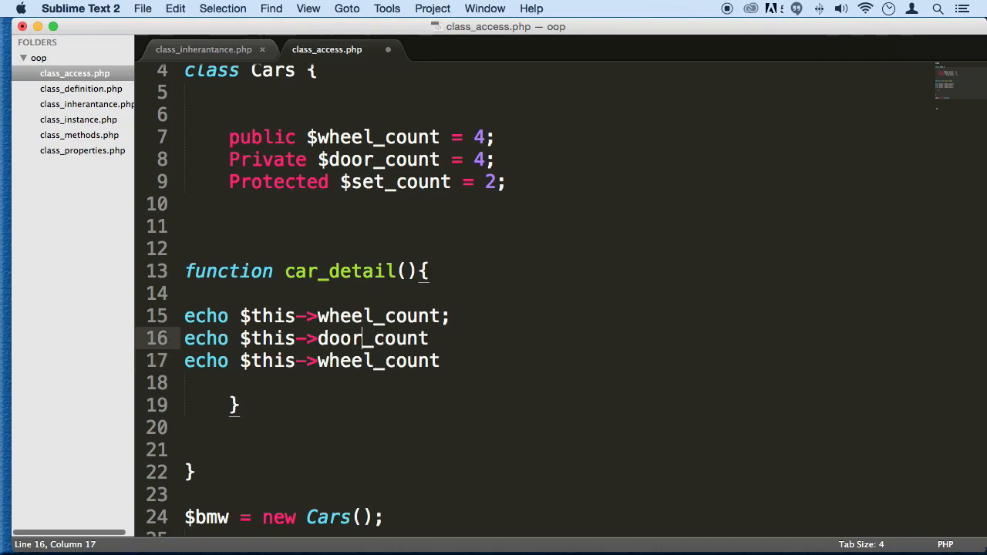
pyautogui.write('ws')
pyautogui.click(365, 182)
pyautogui.write('a')
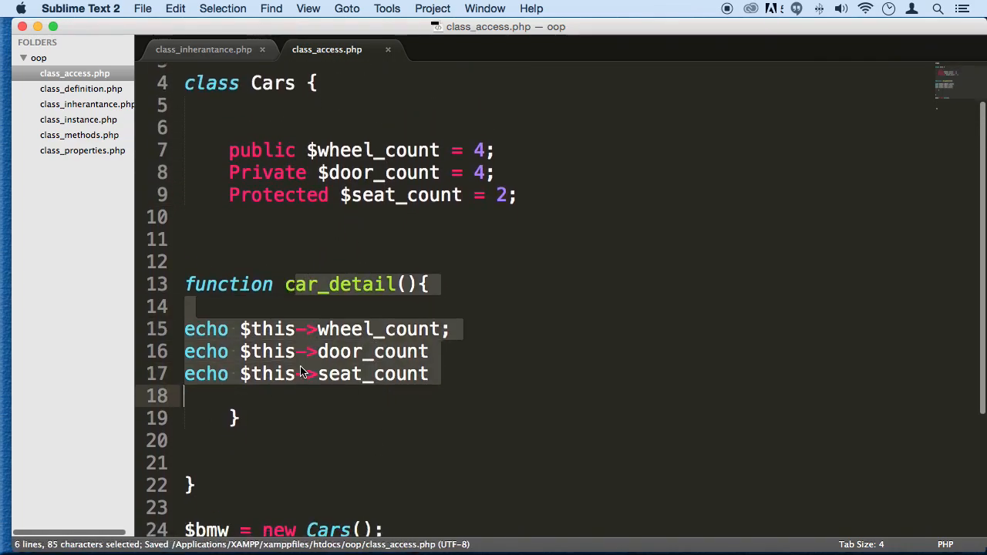
# Step: Add echo $bmw->wheel_count on line 26, save, and load class_access.php in Chrome
pyautogui.scroll(-3)
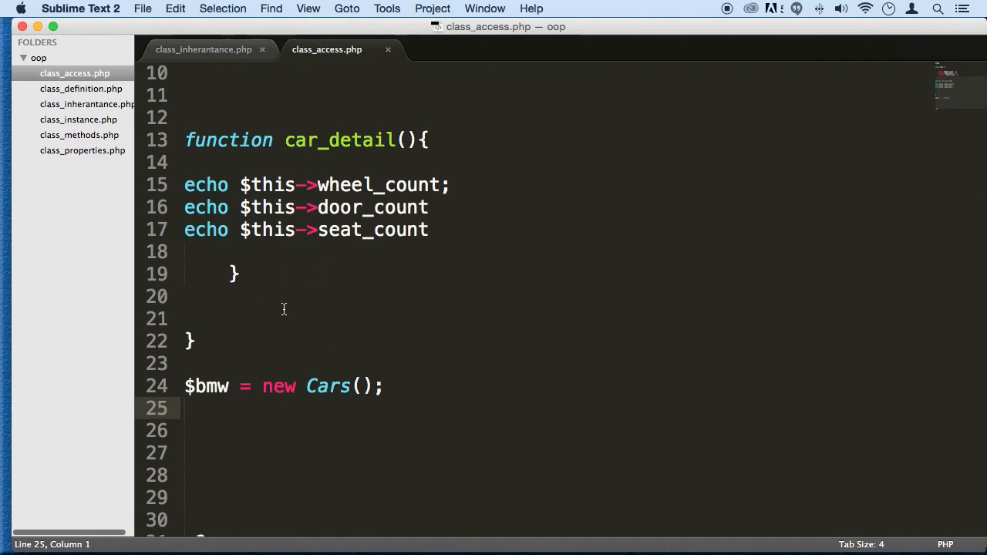
pyautogui.write('echo')
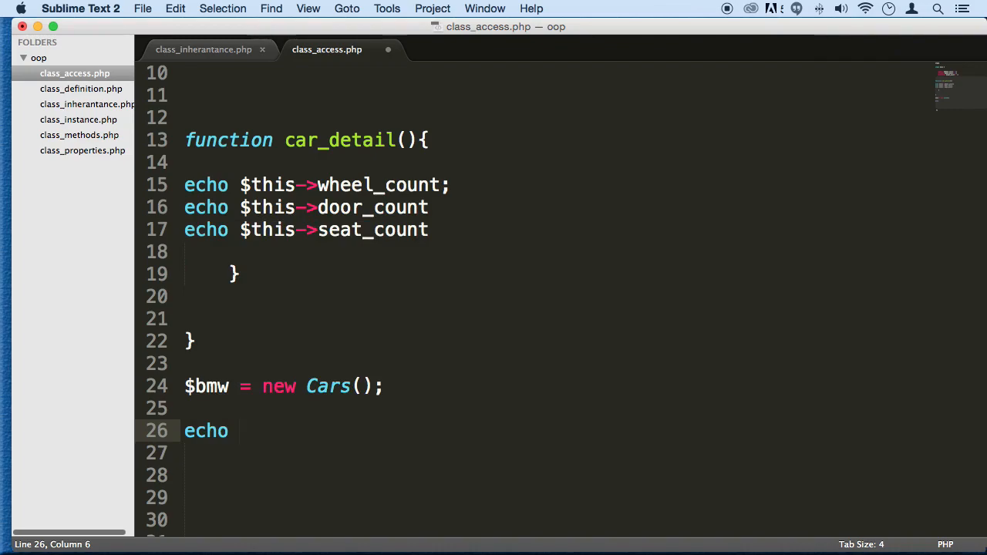
pyautogui.write('$')
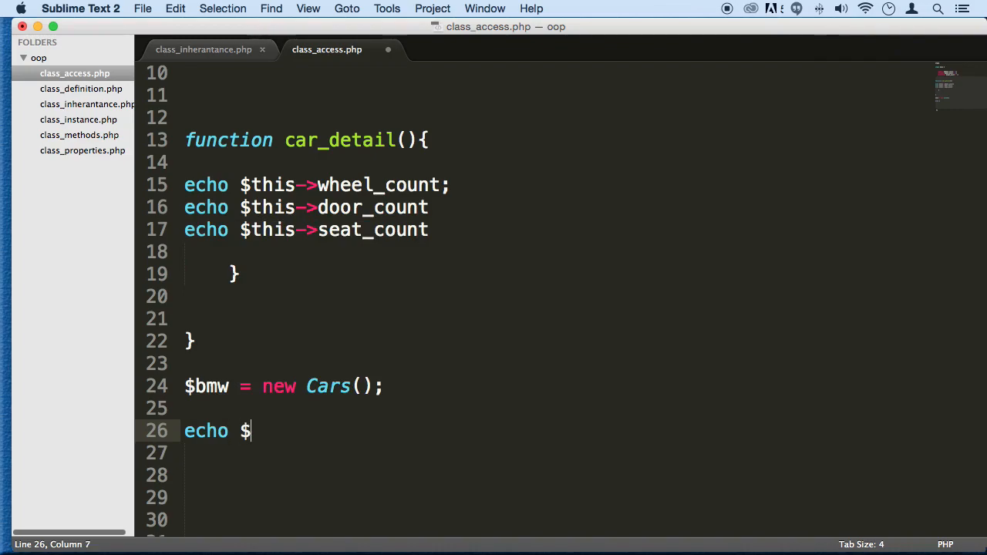
pyautogui.write('bmw-')
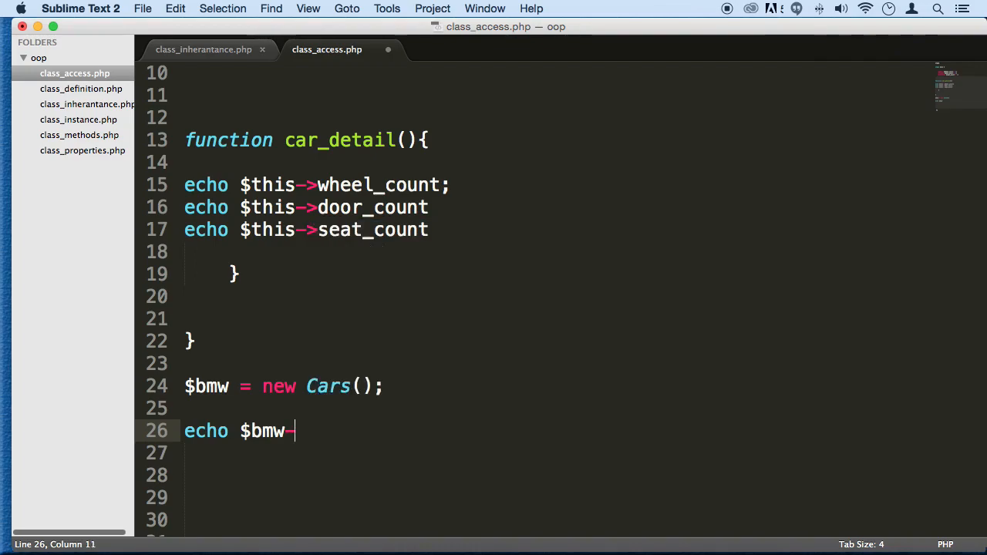
pyautogui.write('->wheel')
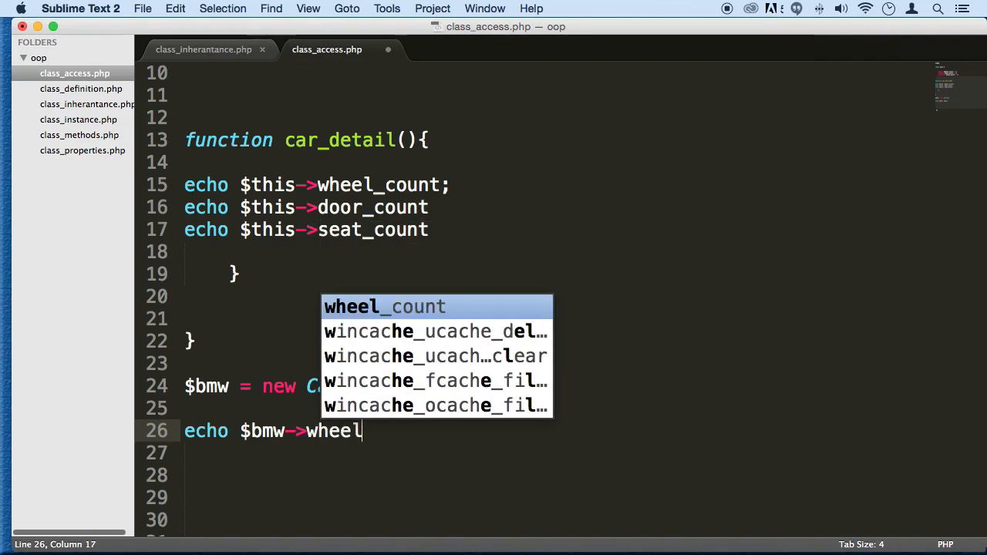
pyautogui.write('_c')
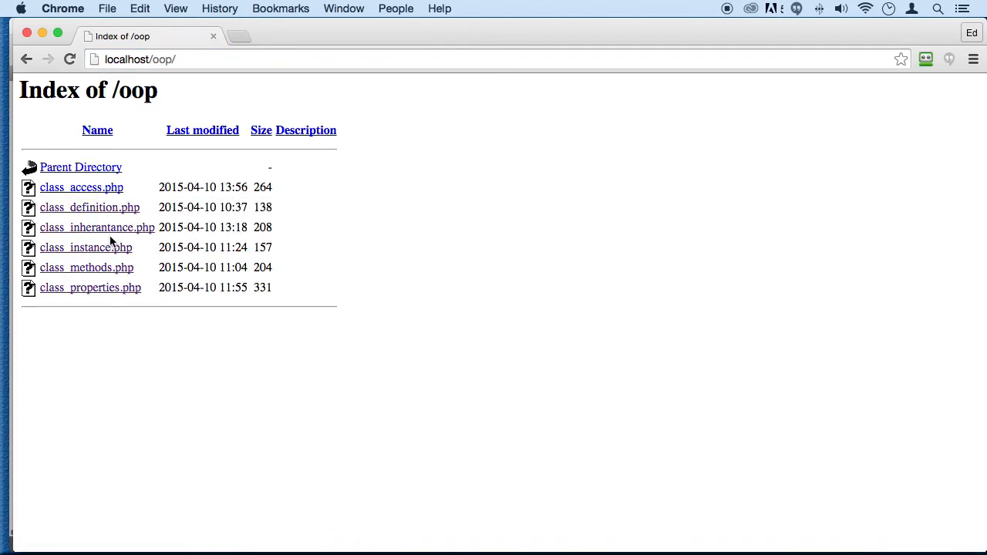
pyautogui.click(80, 186)
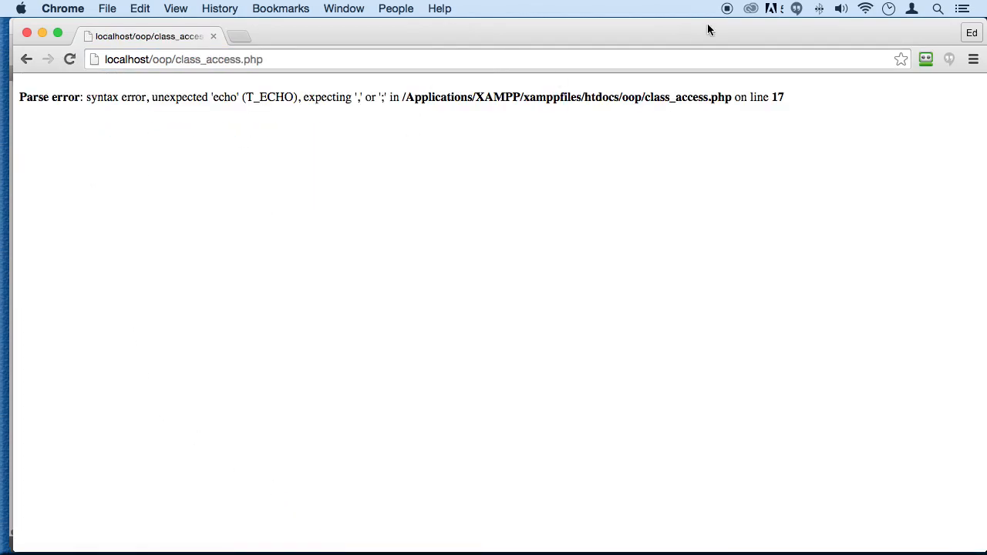
pyautogui.moveTo(780, 41)
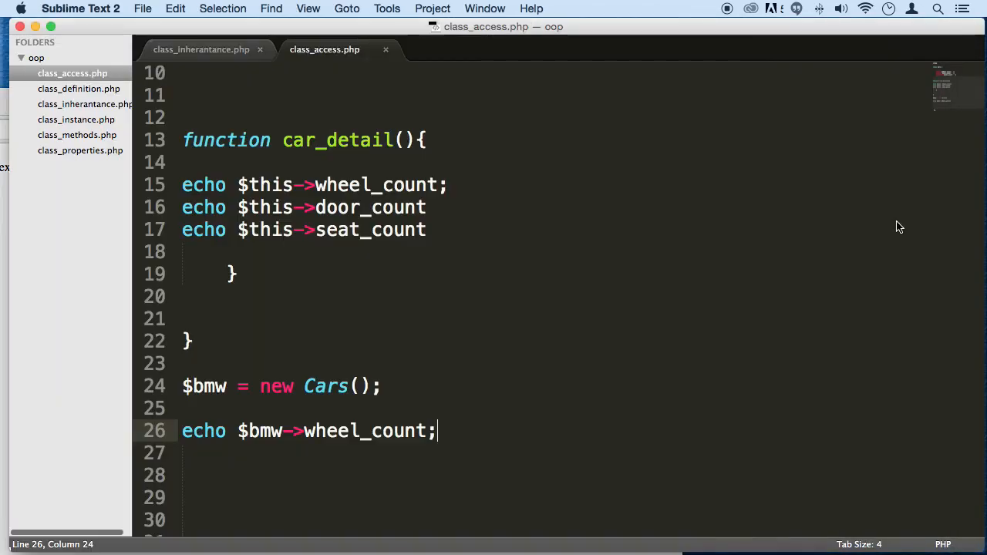
# Step: Add the missing semicolons in car_detail, comment out the wheel_count echo and add another echo line below
pyautogui.scroll(-3)
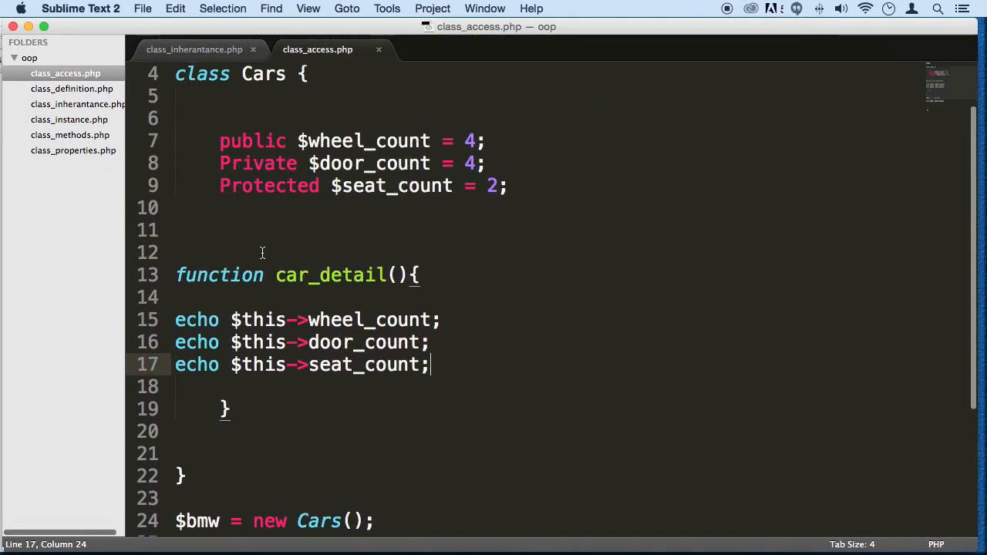
pyautogui.scroll(-3)
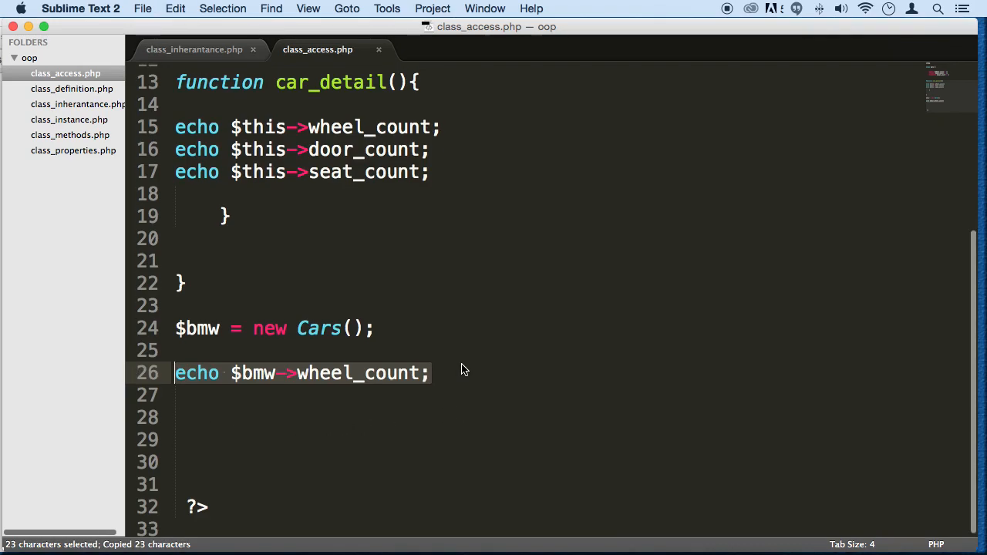
pyautogui.press('cmd+/')
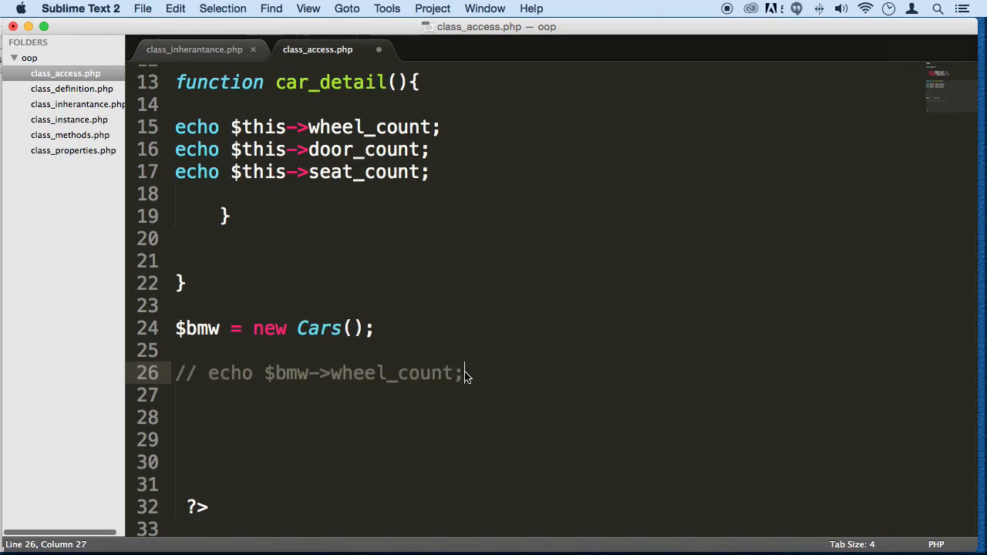
pyautogui.write('echo $bmw->whee_count;')
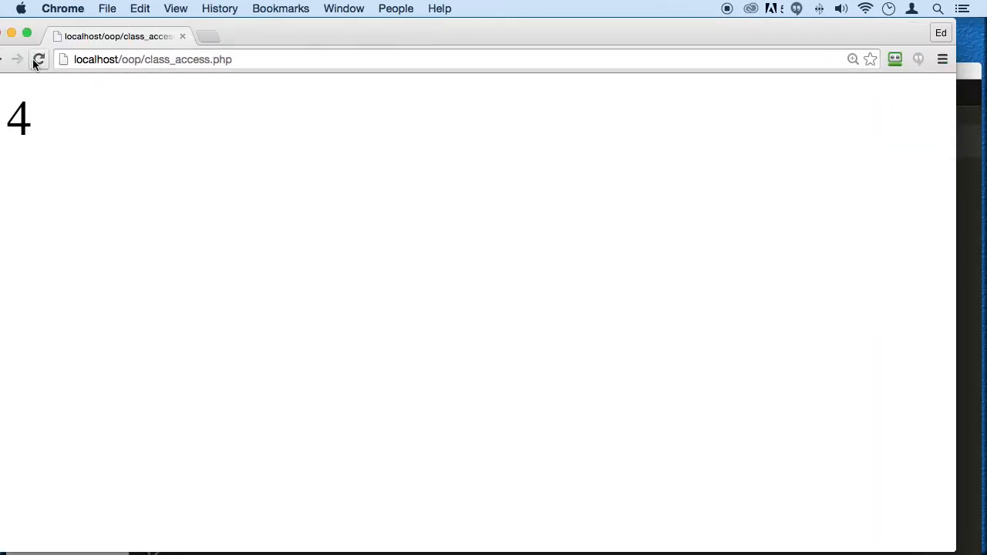
# Step: Reload the page in Chrome and highlight the 'cannot access private property Cars::$door_count' error
pyautogui.click(39, 59)
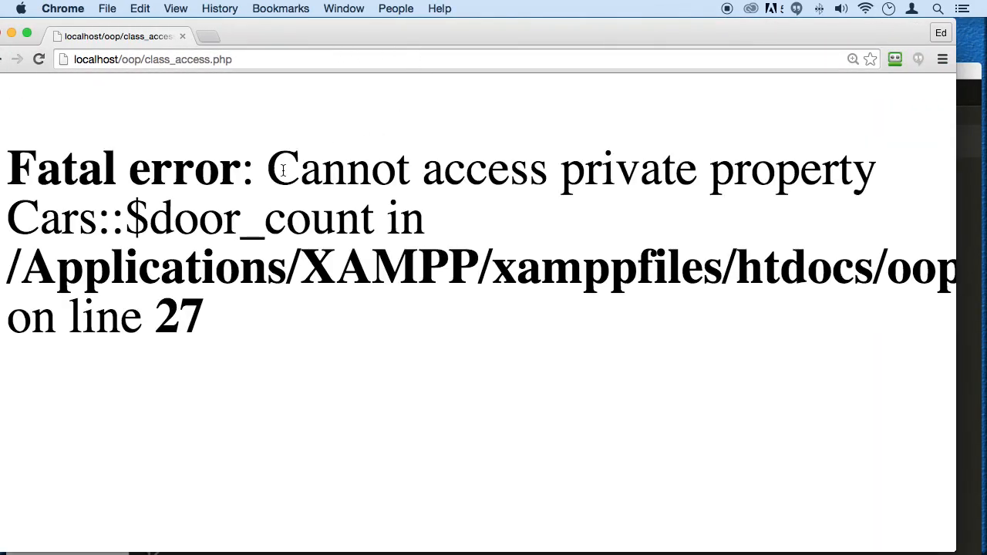
pyautogui.moveTo(265, 168); pyautogui.dragTo(424, 219)
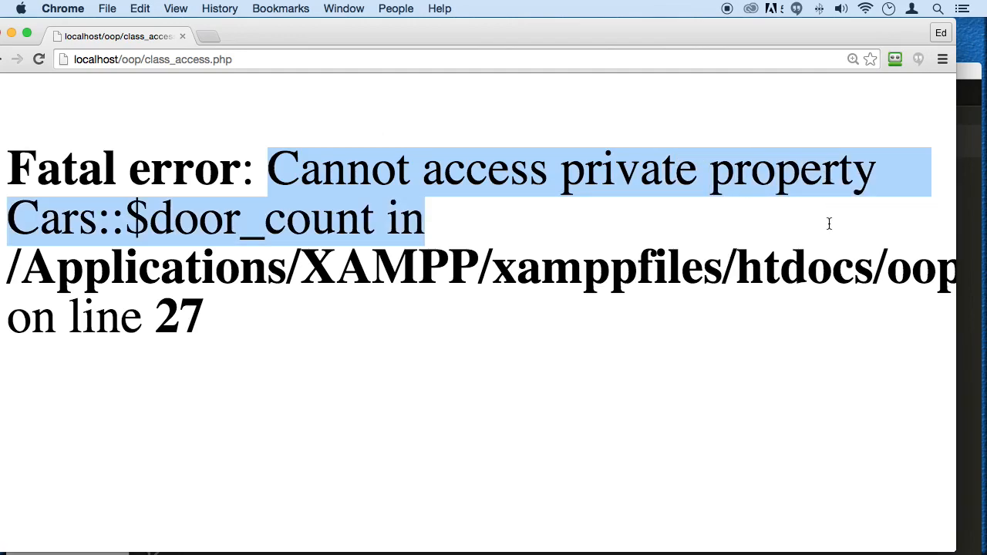
pyautogui.moveTo(825, 219)
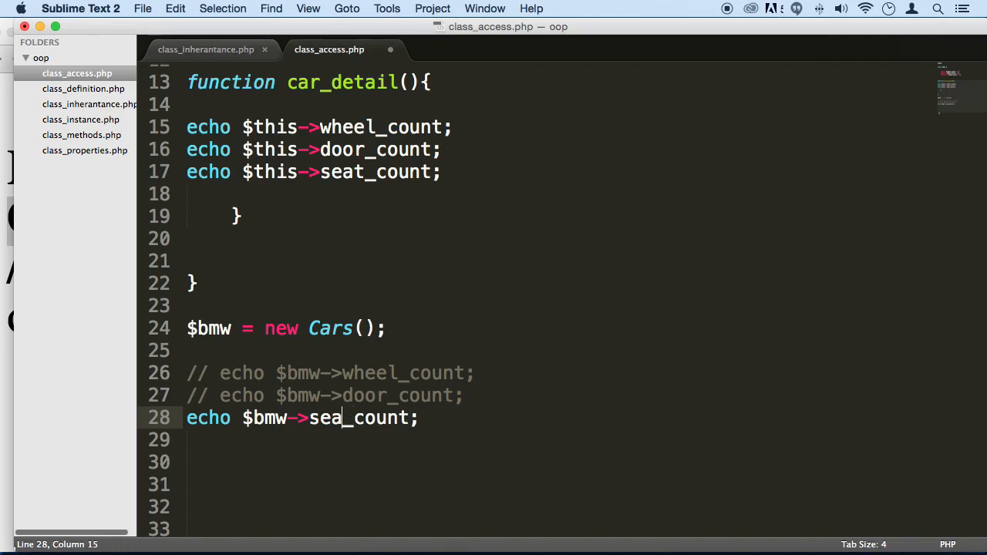
# Step: Comment out the door_count echo and write echo $bmw->seat_count; on line 28
pyautogui.write('t')
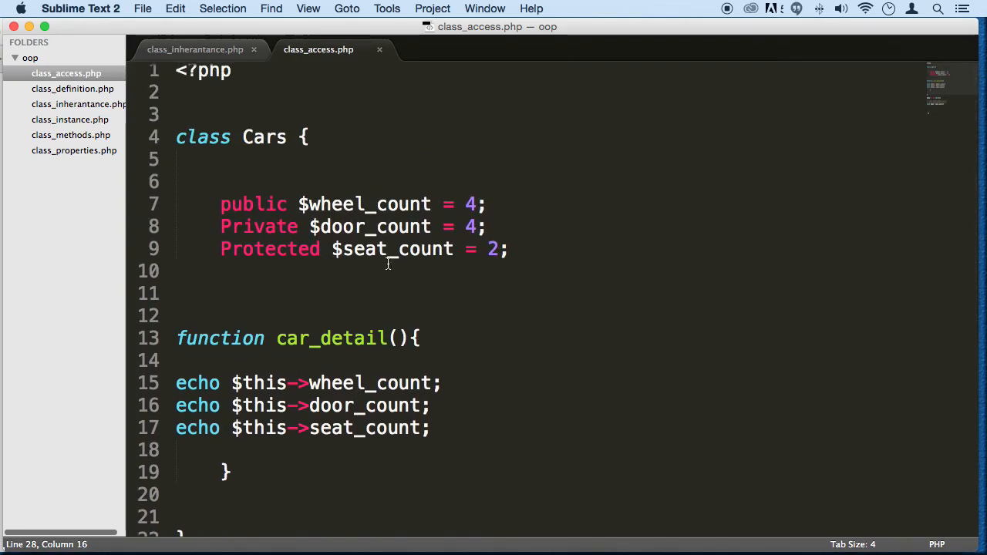
# Step: Comment out the seat_count echo and call $bmw->cart_detail(); on line 30
pyautogui.scroll(-3)
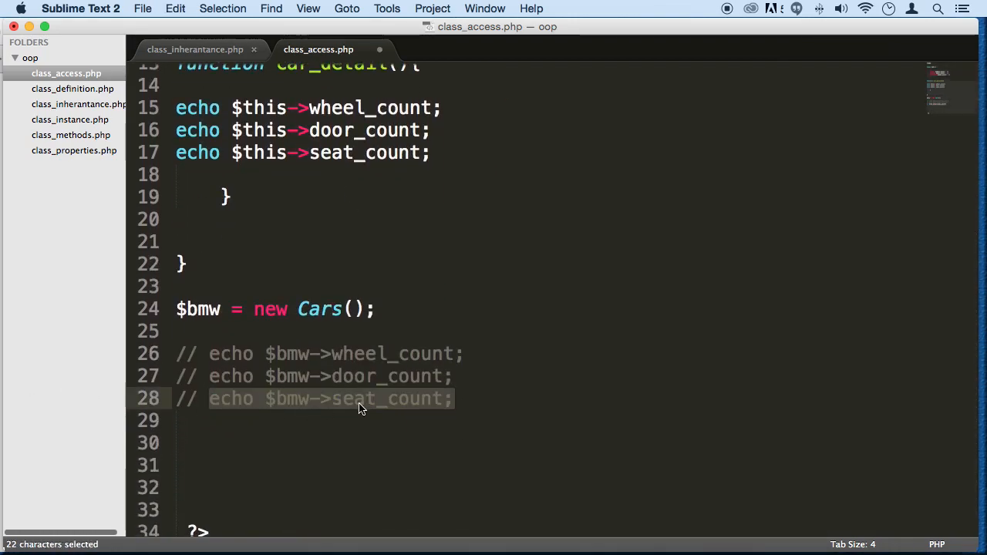
pyautogui.write('$')
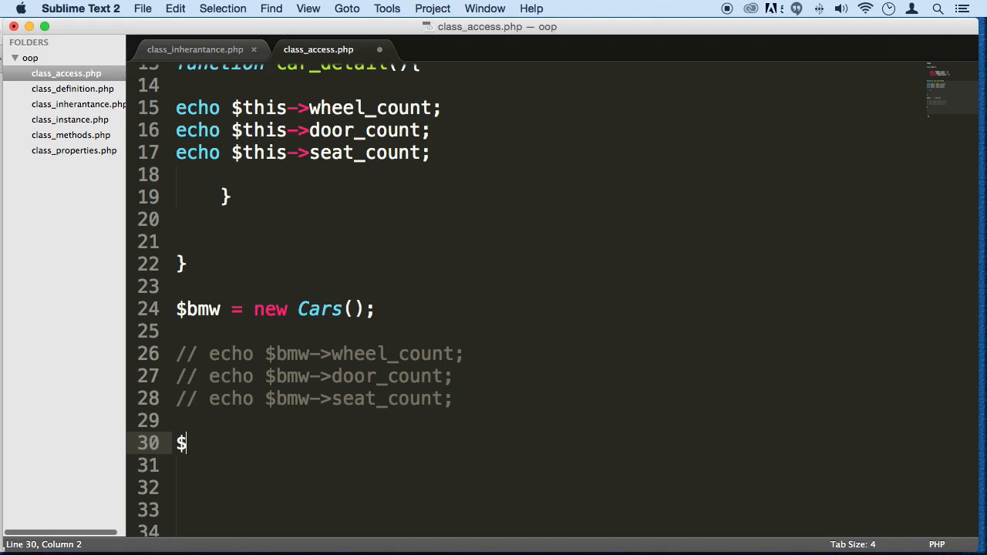
pyautogui.write('bmw')
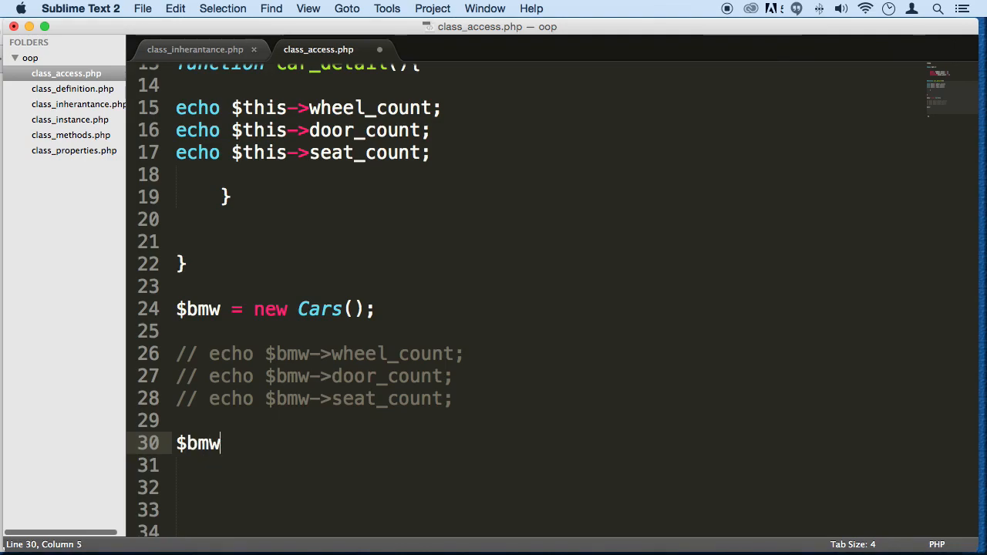
pyautogui.write('->')
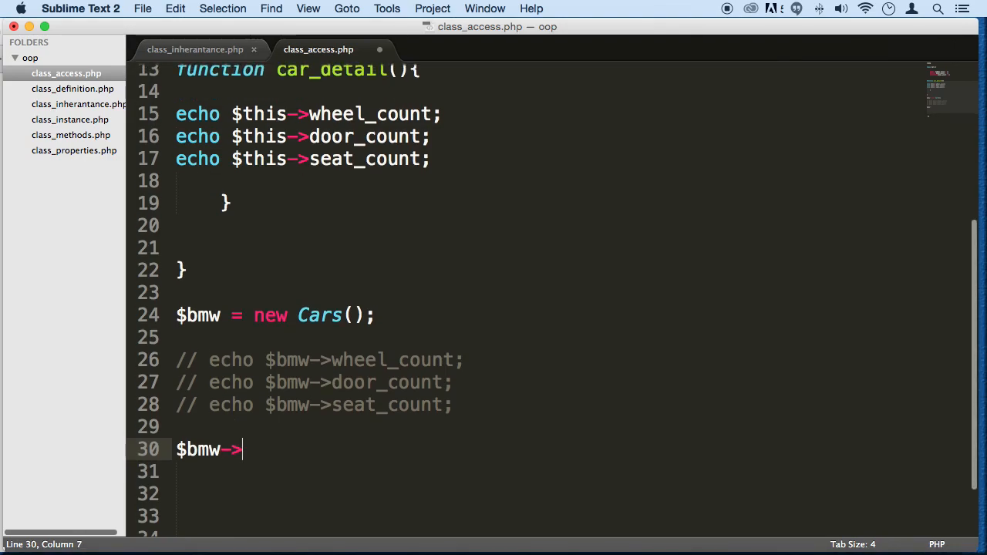
pyautogui.write('cart')
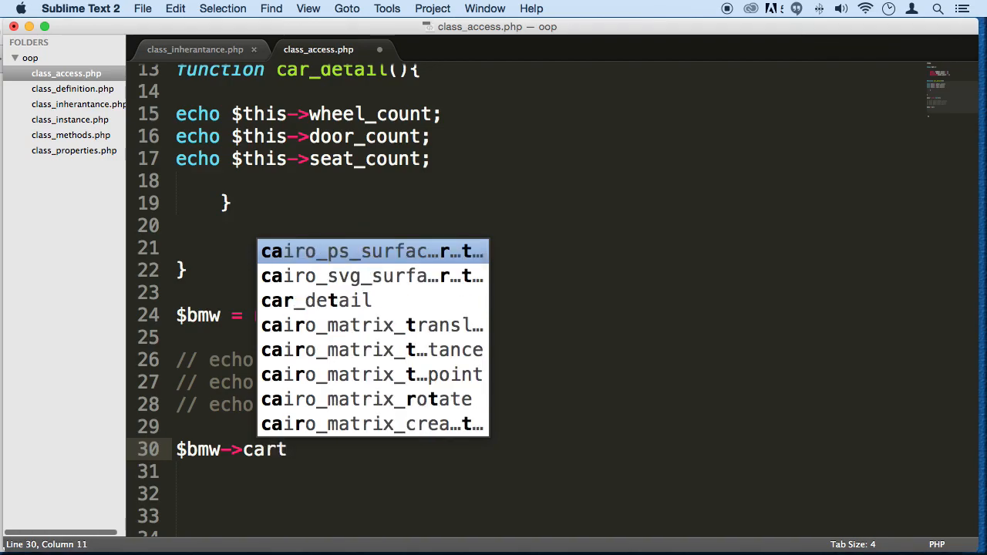
pyautogui.write('_de')
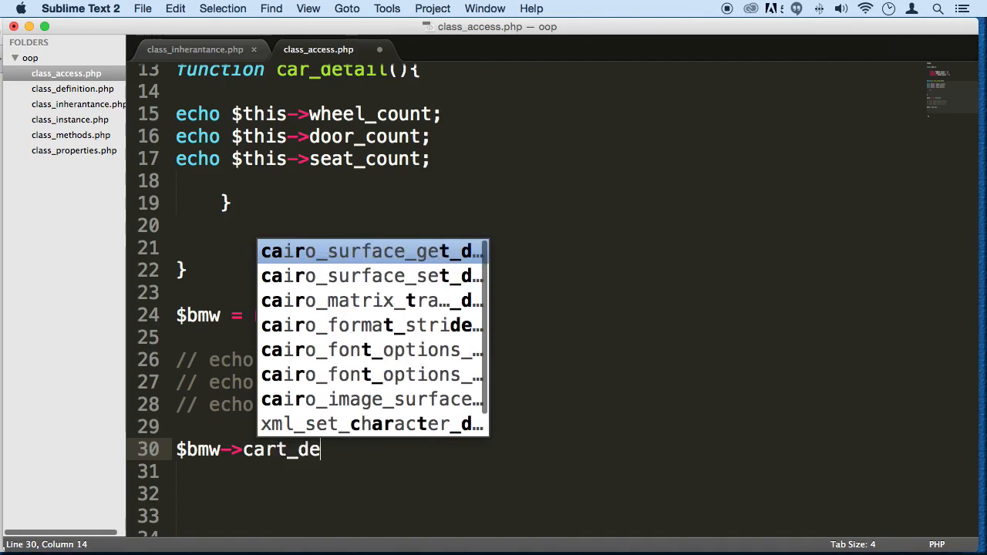
pyautogui.write('tail')
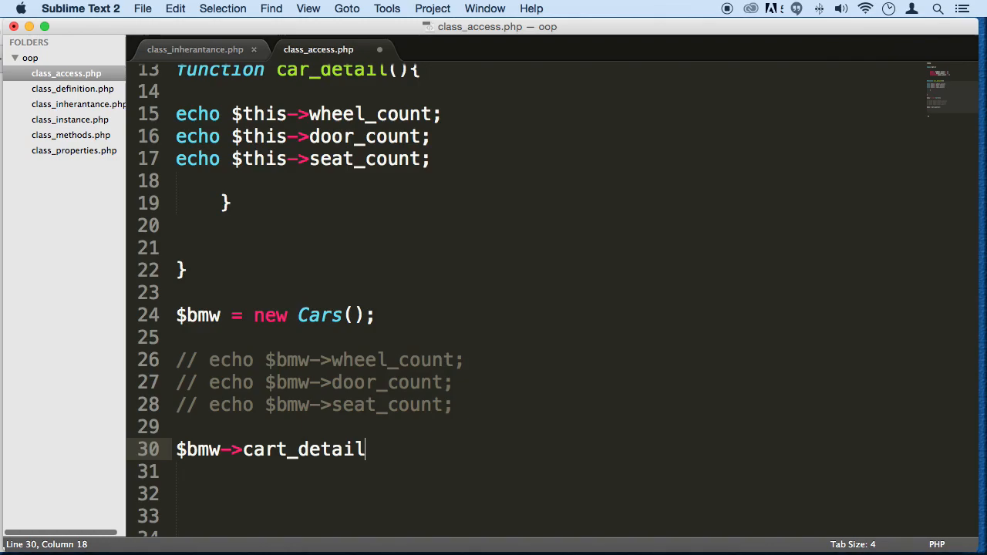
pyautogui.write('();')
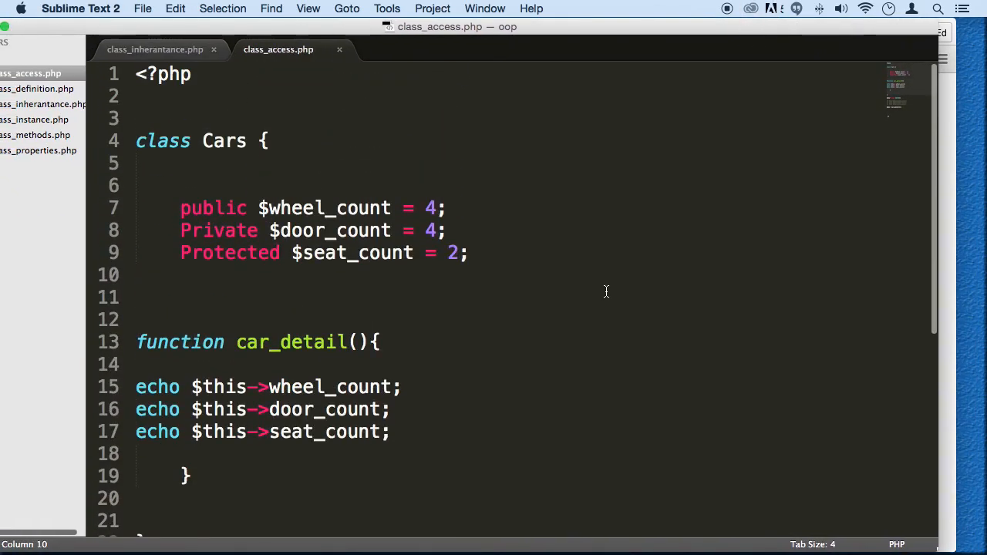
pyautogui.doubleClick(219, 230)
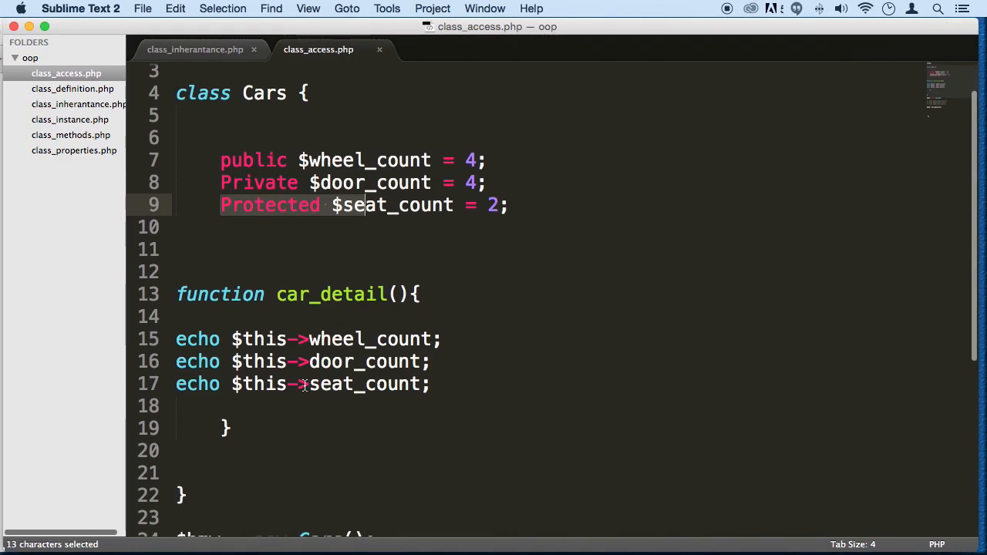
pyautogui.scroll(-3)
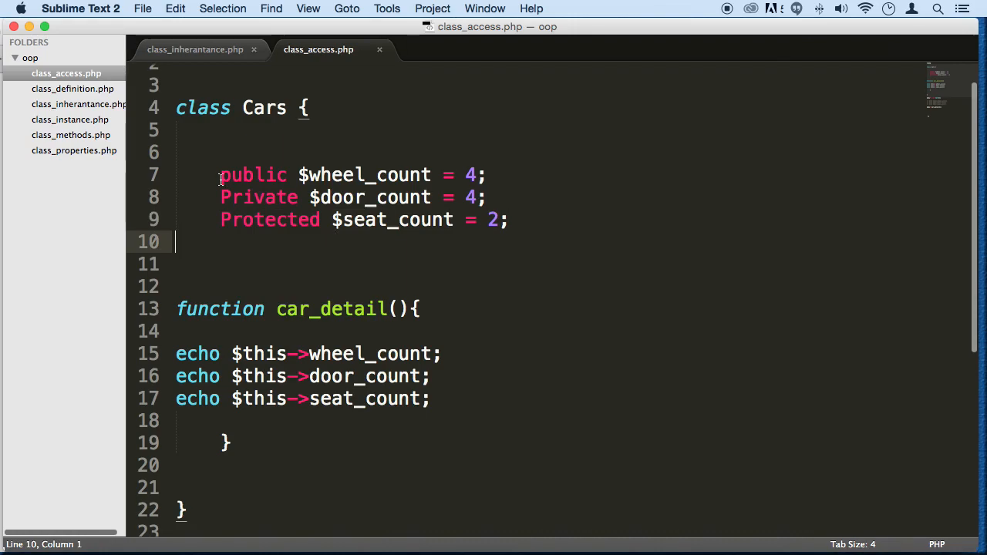
pyautogui.moveTo(220, 174); pyautogui.dragTo(176, 241)
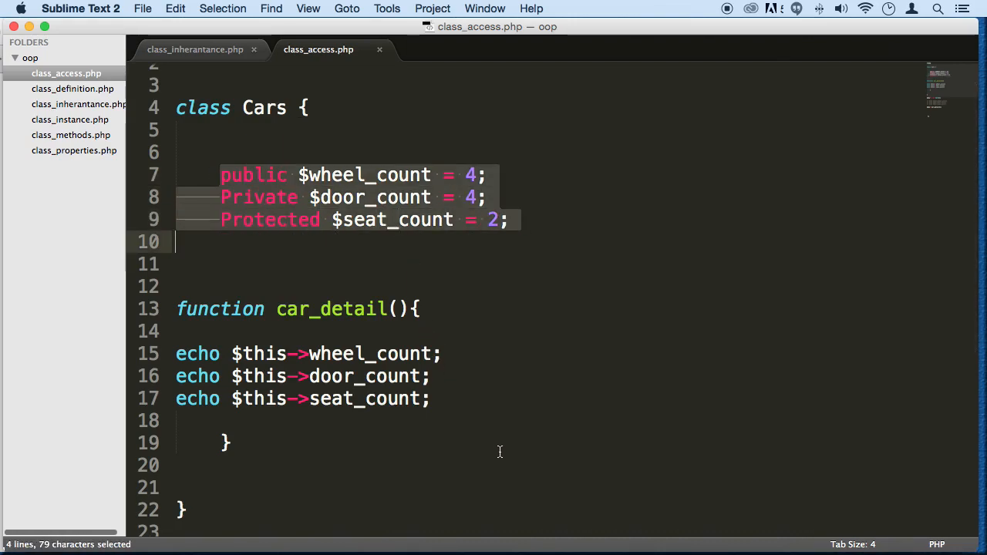